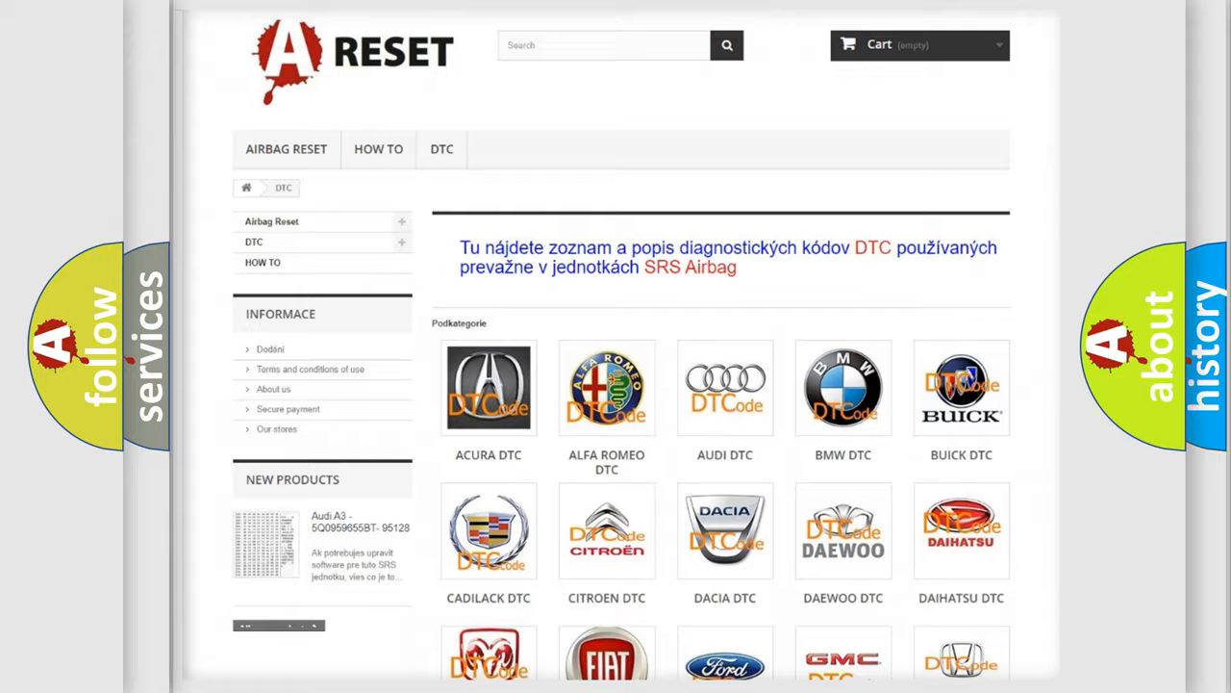
Scroll through the Fiat DTC code list to reach code C2120-15 and its definition.
scroll("down", 3)
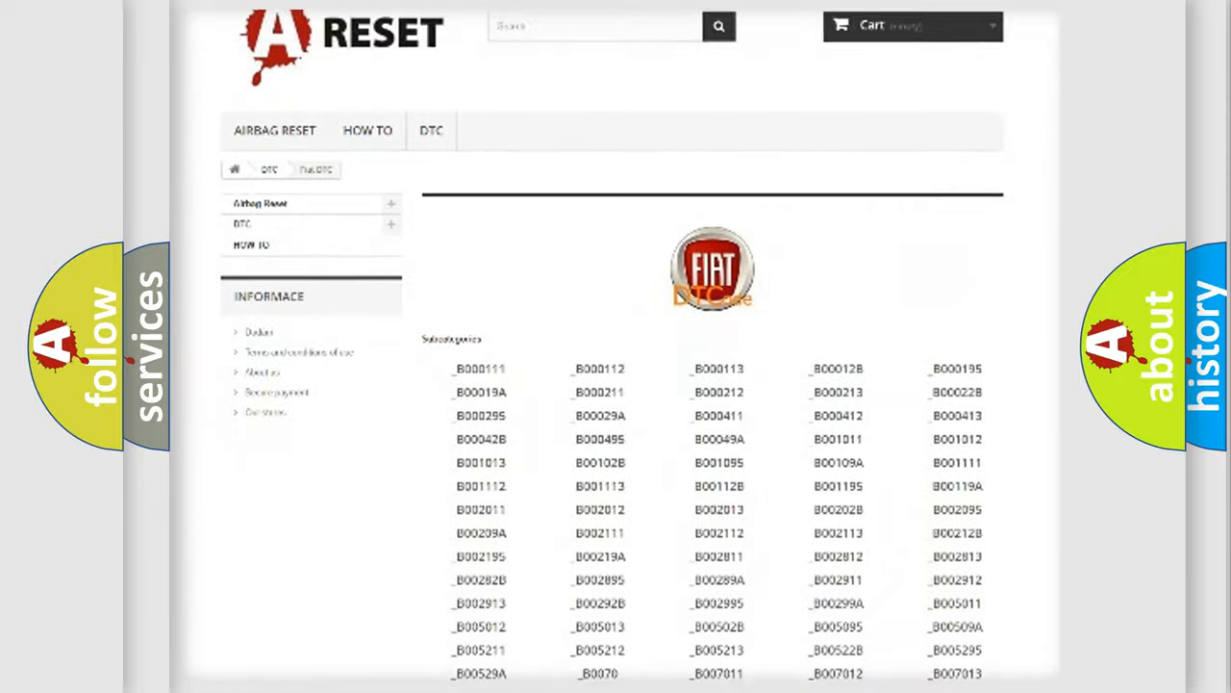
scroll("down", 3)
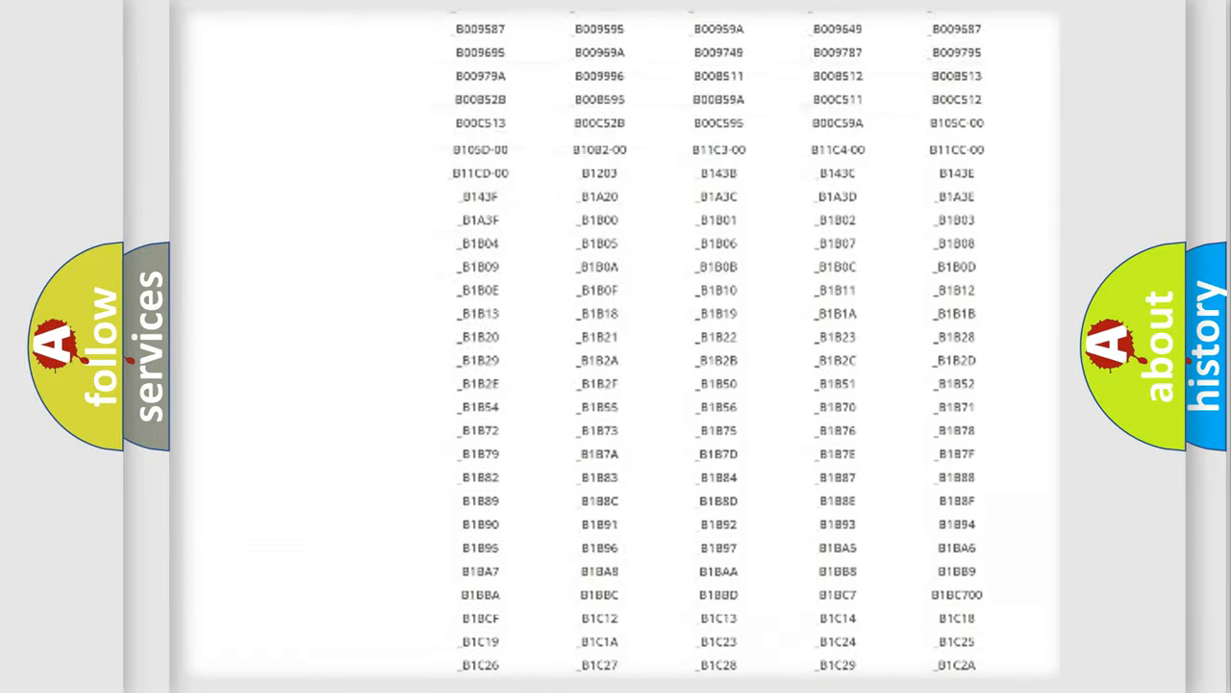
scroll("up", 3)
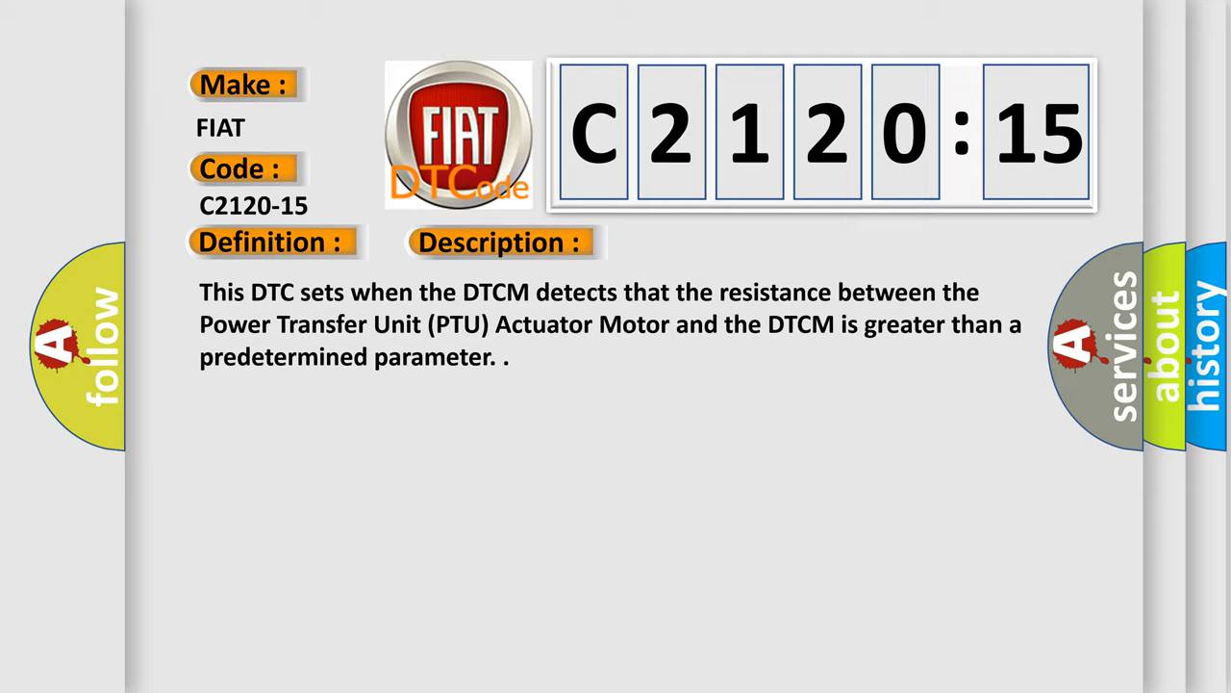
Advance the slide to reveal the C2120-15 Cause heading and explanation.
left_click(705, 242)
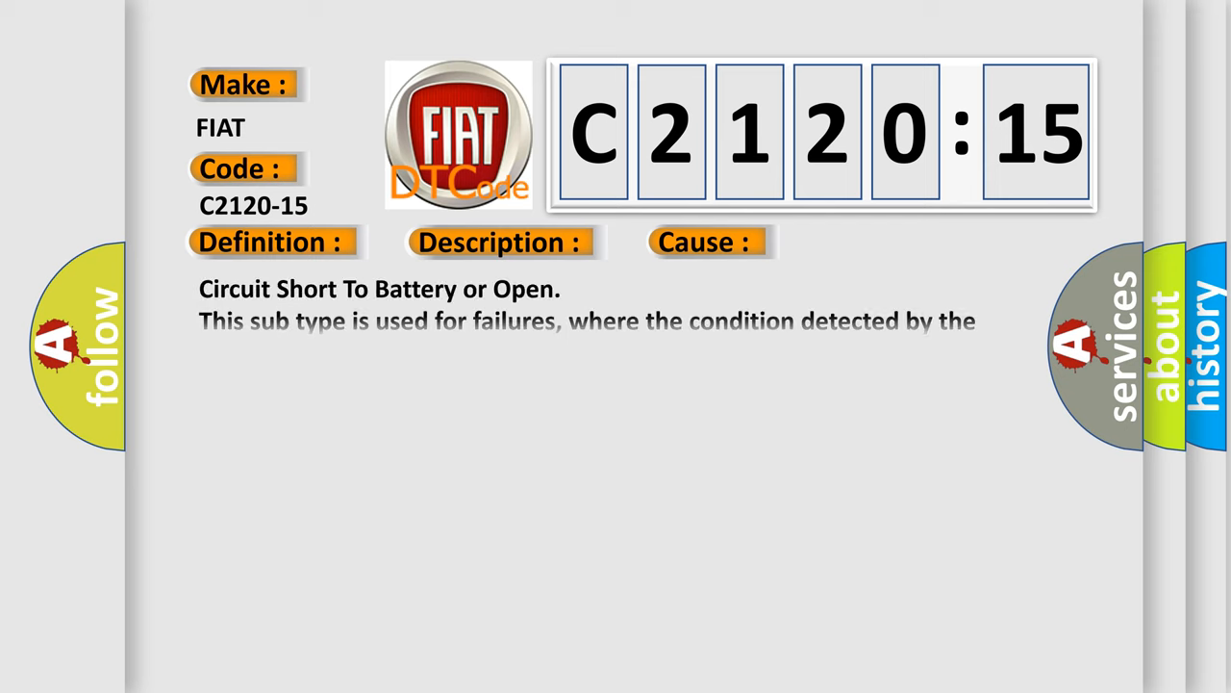